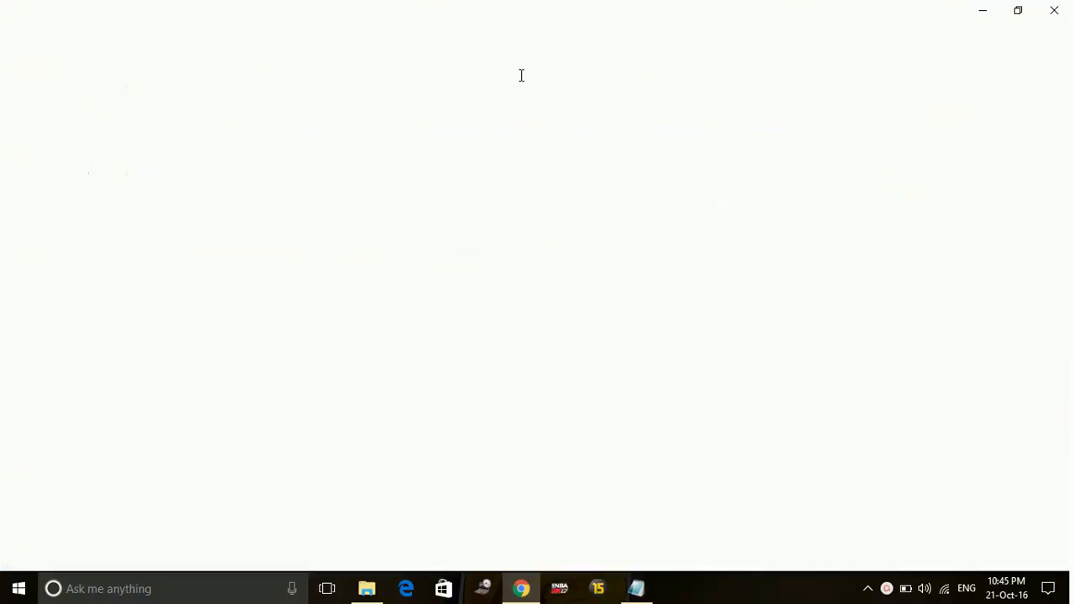
- Search Google for 'download driver solution pack' from the address bar
{"action": "left_click", "coordinate": [520, 587]}
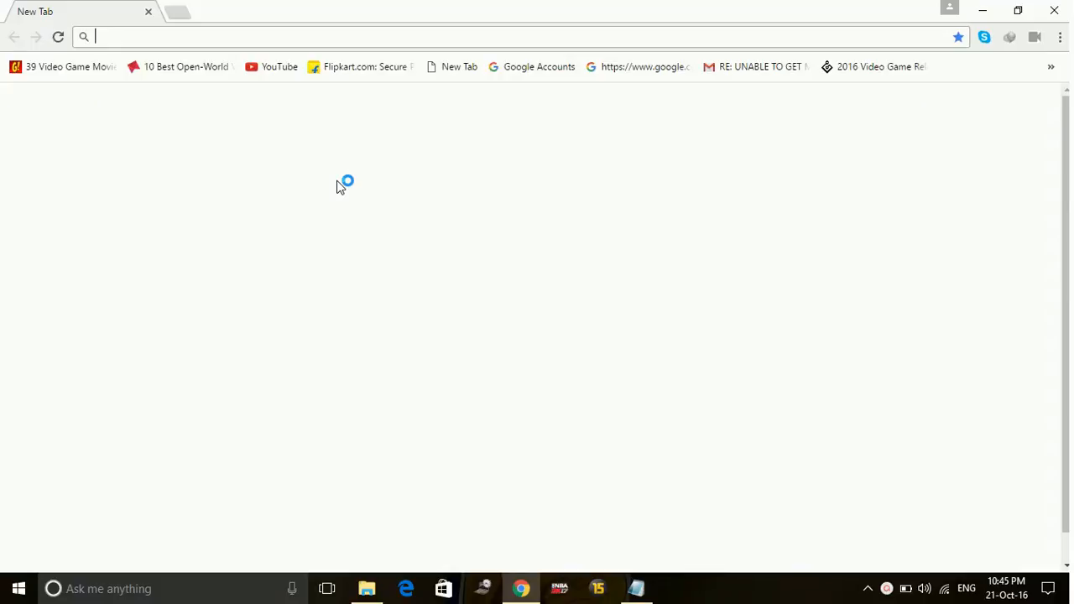
{"action": "type", "text": "dr"}
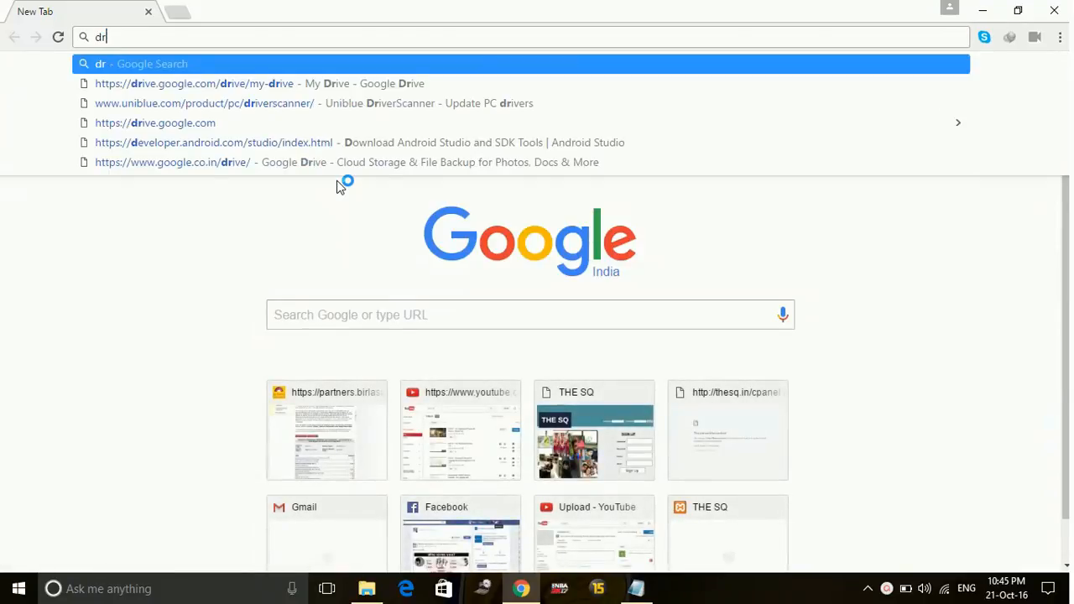
{"action": "type", "text": "ow"}
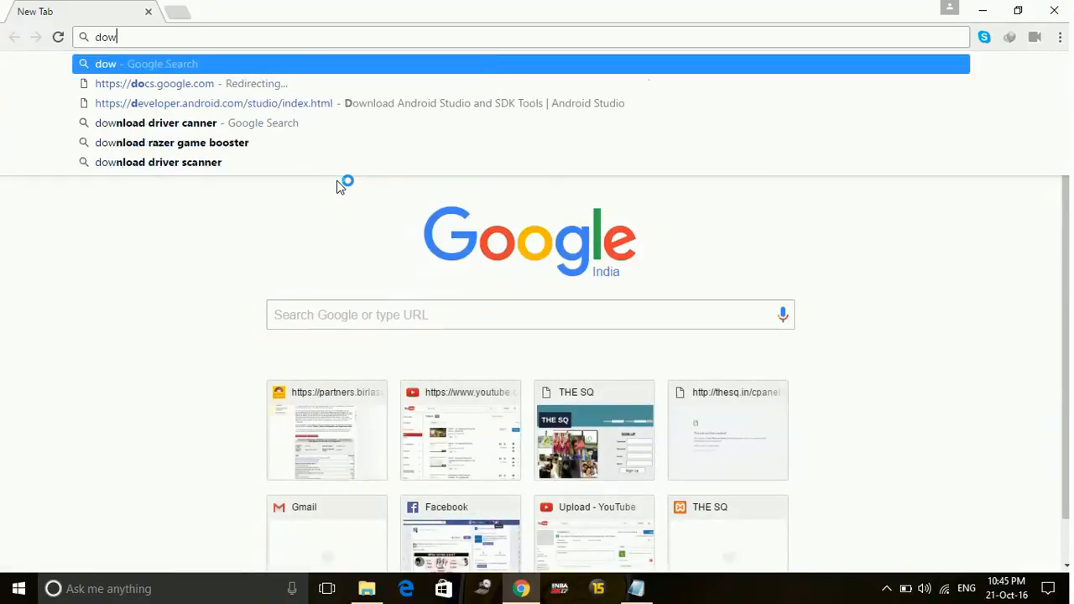
{"action": "type", "text": "nload driv"}
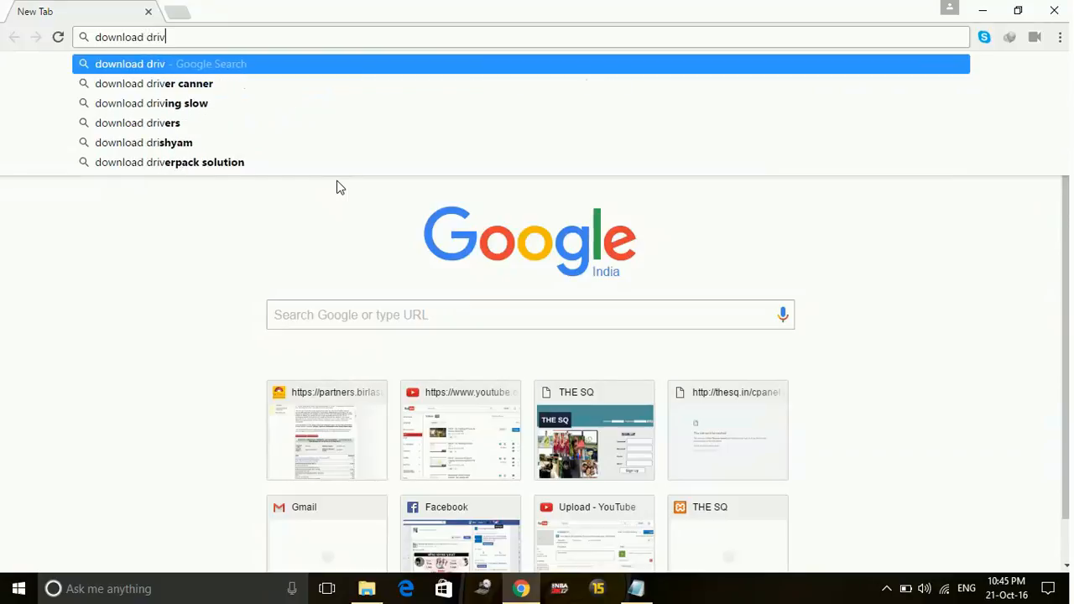
{"action": "type", "text": "er solution pack"}
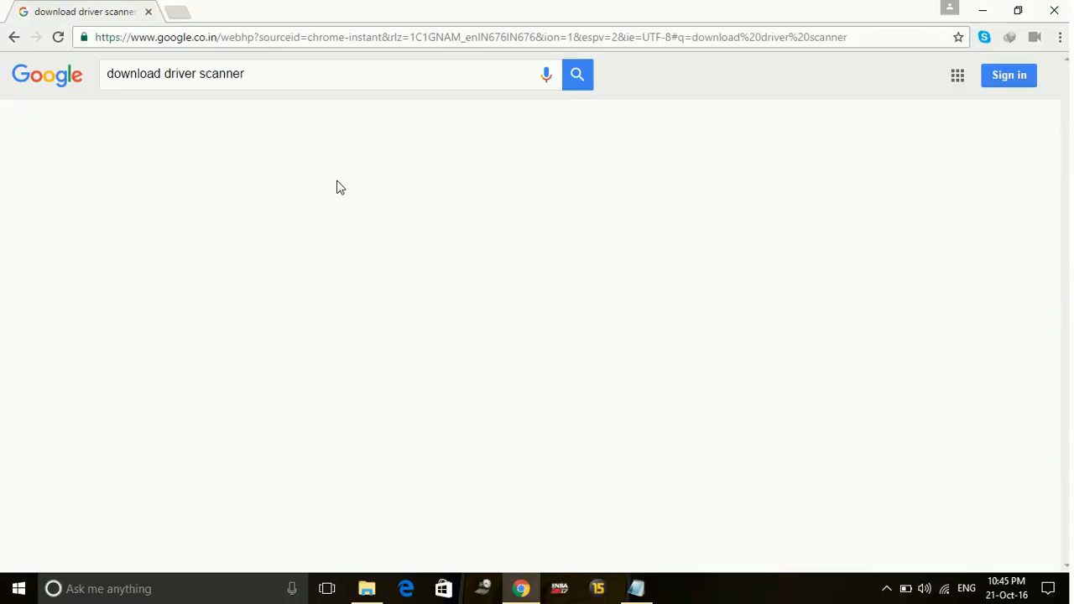
- Go to the Uniblue DriverScanner page and start the installer download via Download now
{"action": "left_click", "coordinate": [577, 74]}
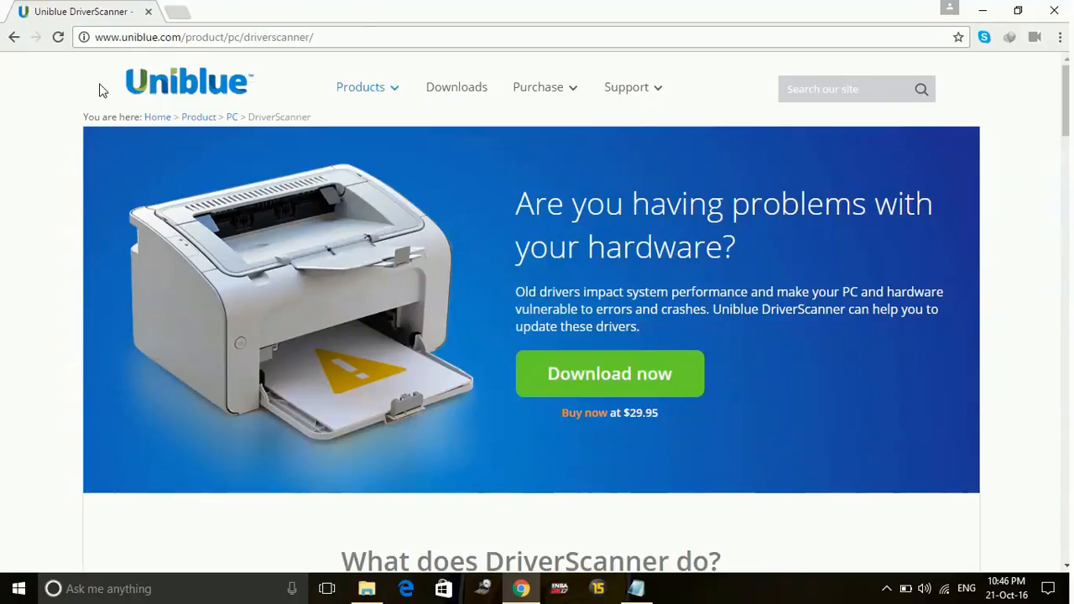
{"action": "left_click", "coordinate": [609, 372]}
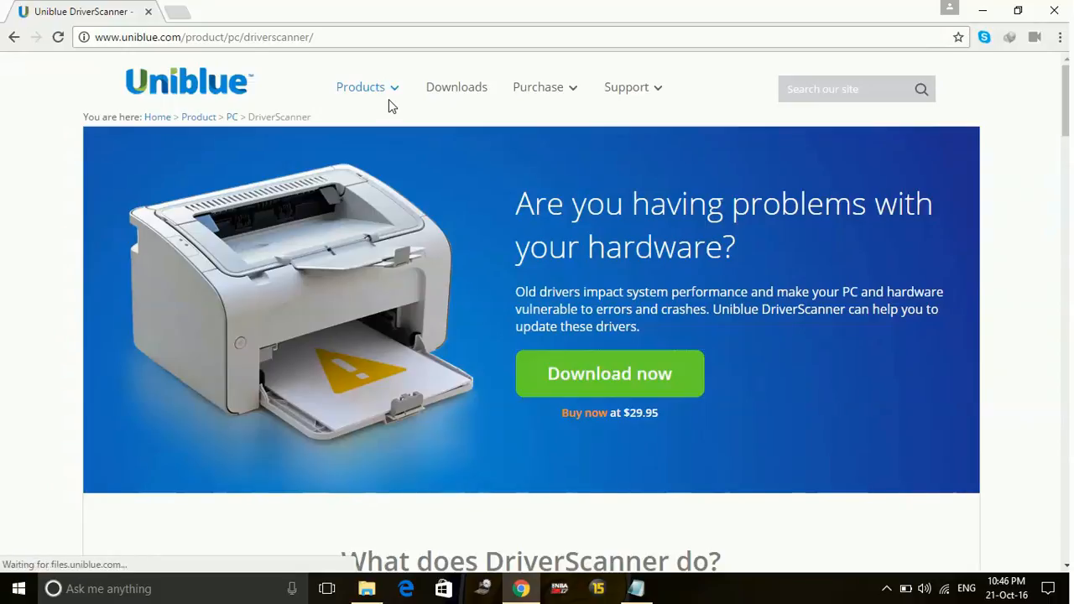
{"action": "left_click", "coordinate": [609, 373]}
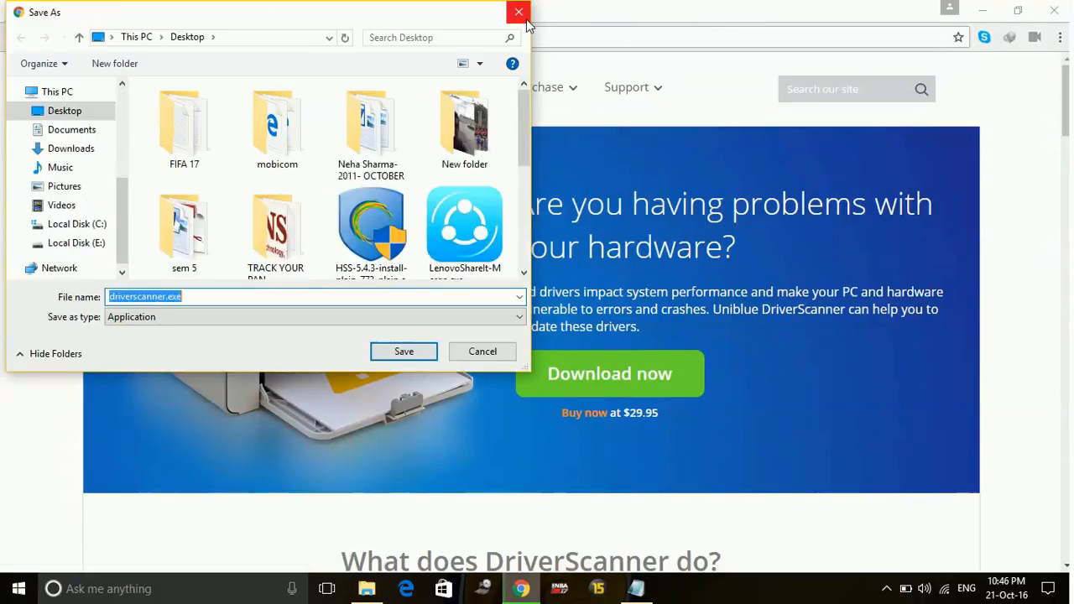
- Cancel the driverscanner.exe save dialog without saving
{"action": "left_click", "coordinate": [516, 12]}
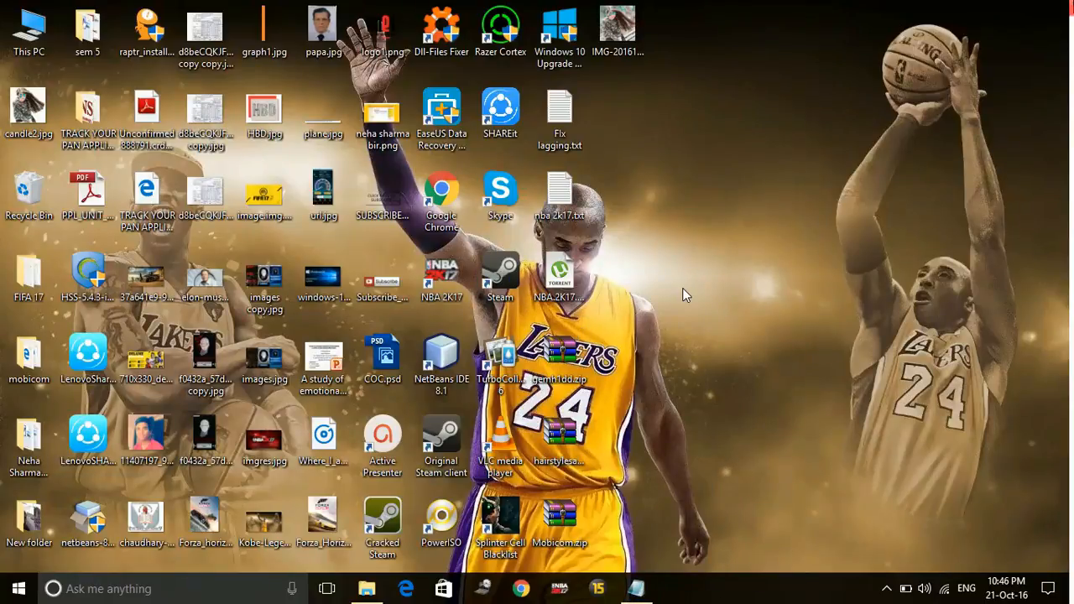
{"action": "mouse_move", "coordinate": [479, 493]}
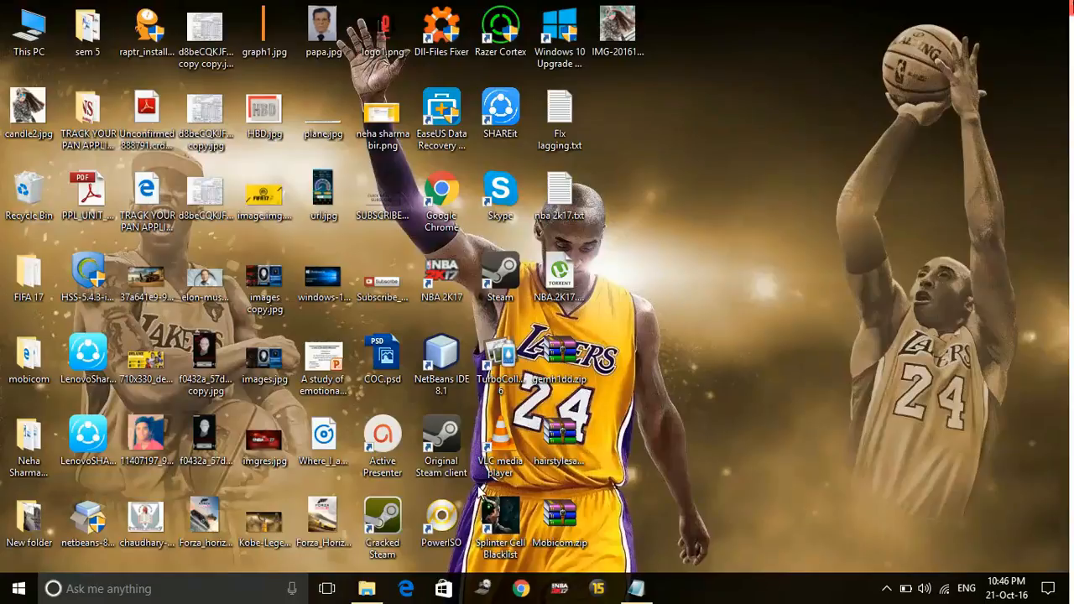
{"action": "mouse_move", "coordinate": [854, 296]}
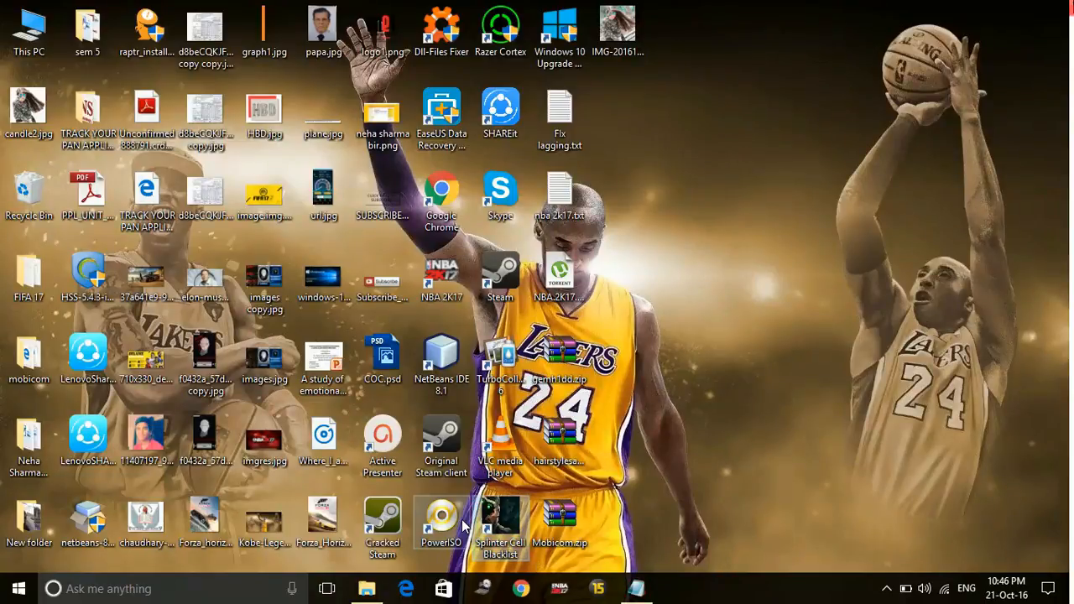
{"action": "mouse_move", "coordinate": [499, 520]}
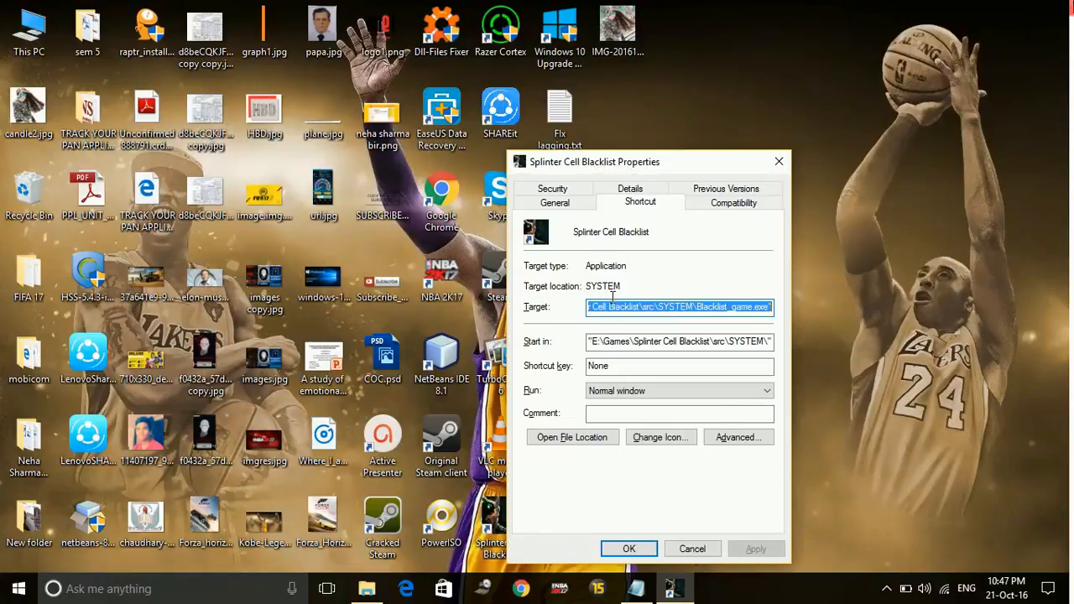
- Set the Splinter Cell Blacklist shortcut's Run option to Normal window
{"action": "left_click", "coordinate": [764, 389]}
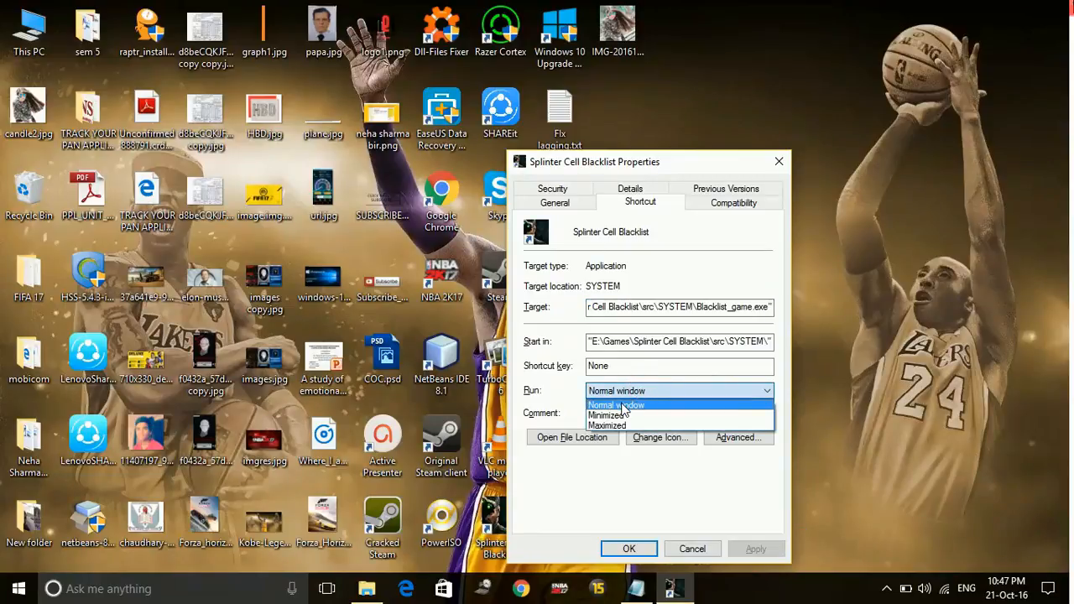
{"action": "left_click", "coordinate": [618, 404]}
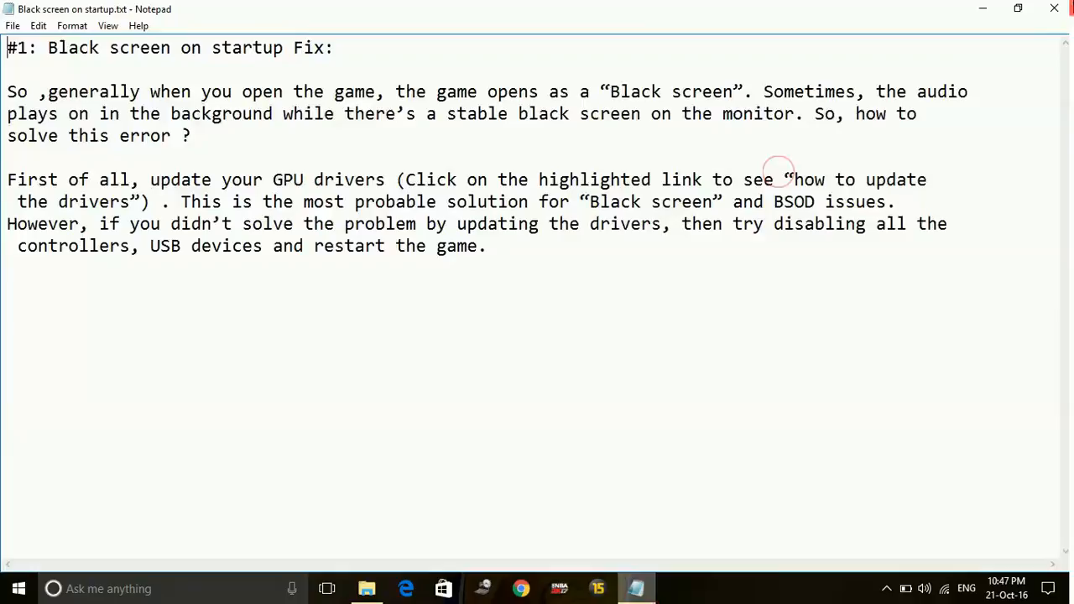
{"action": "mouse_move", "coordinate": [681, 295]}
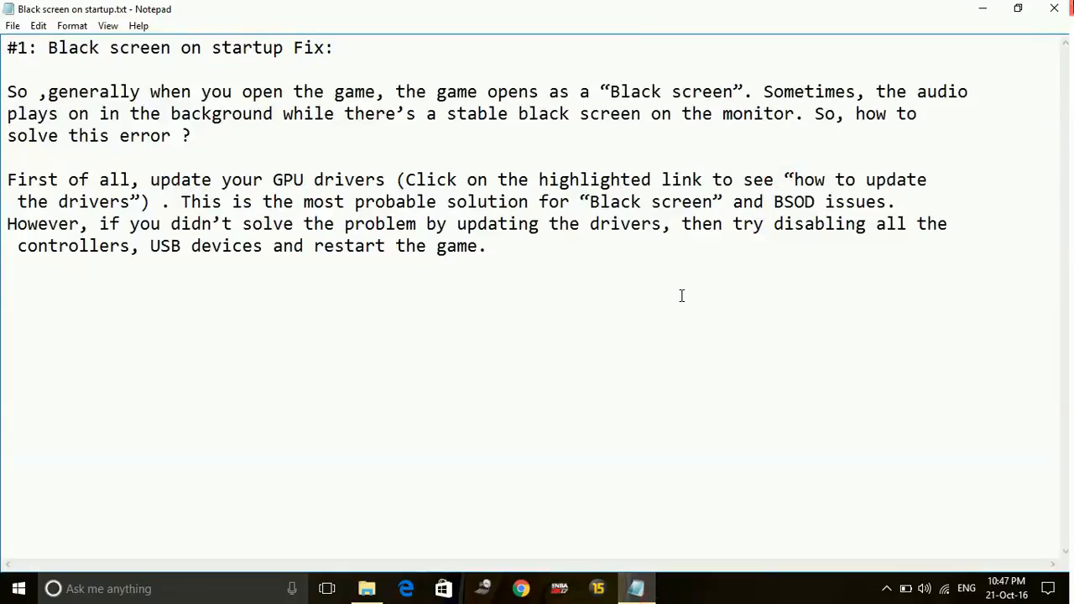